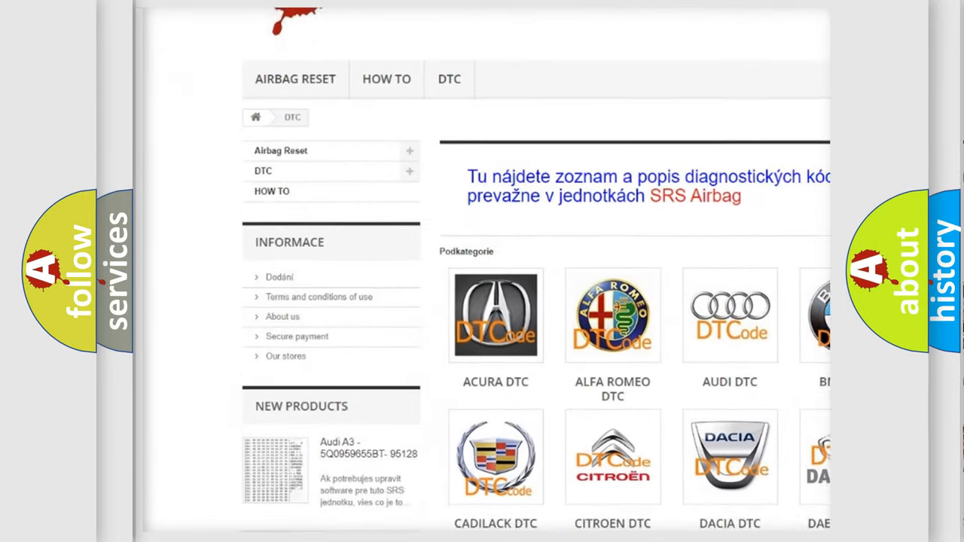
pyautogui.scroll(-3)
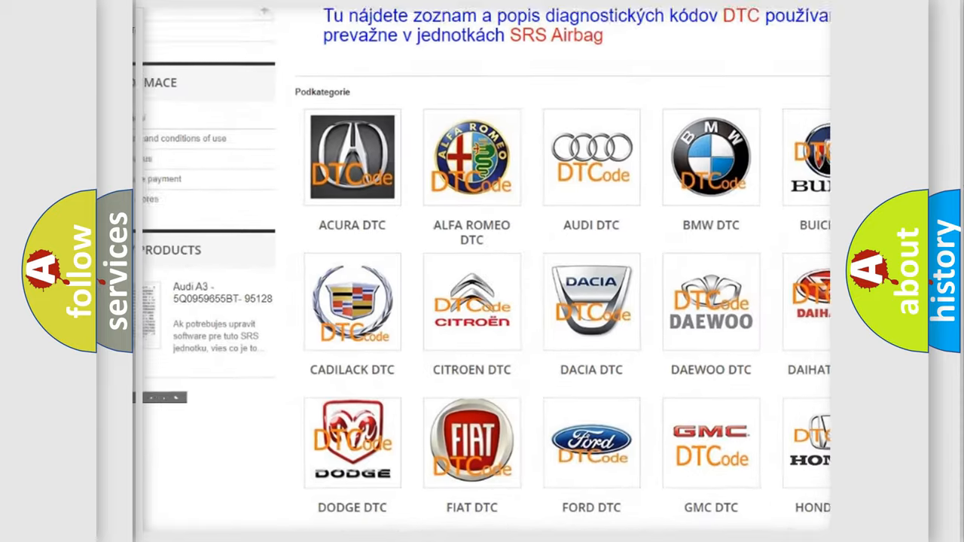
pyautogui.scroll(-3)
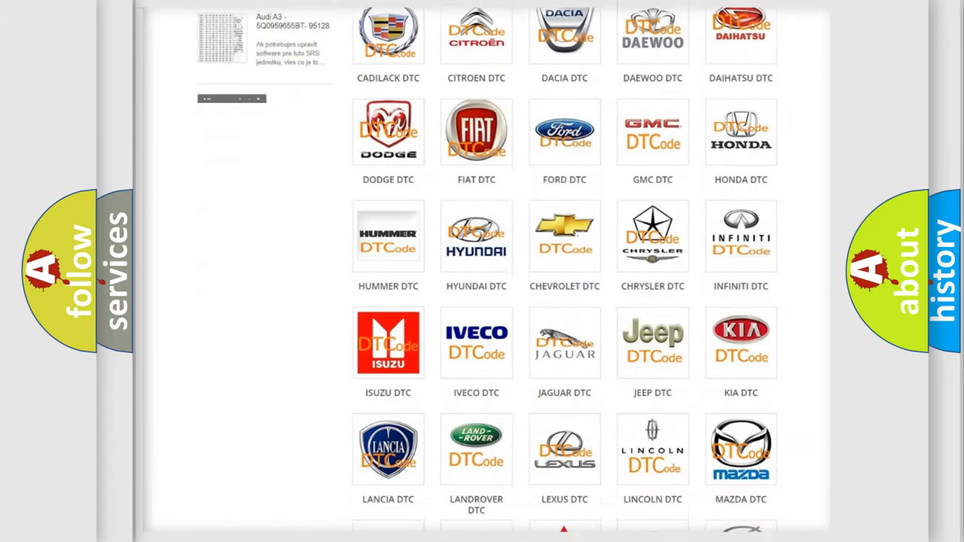
pyautogui.scroll(-3)
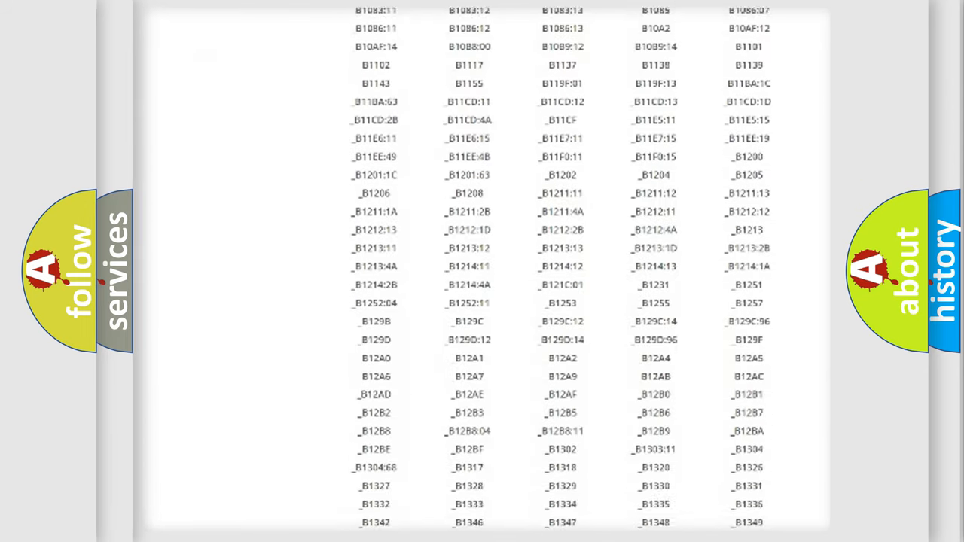
pyautogui.scroll(-3)
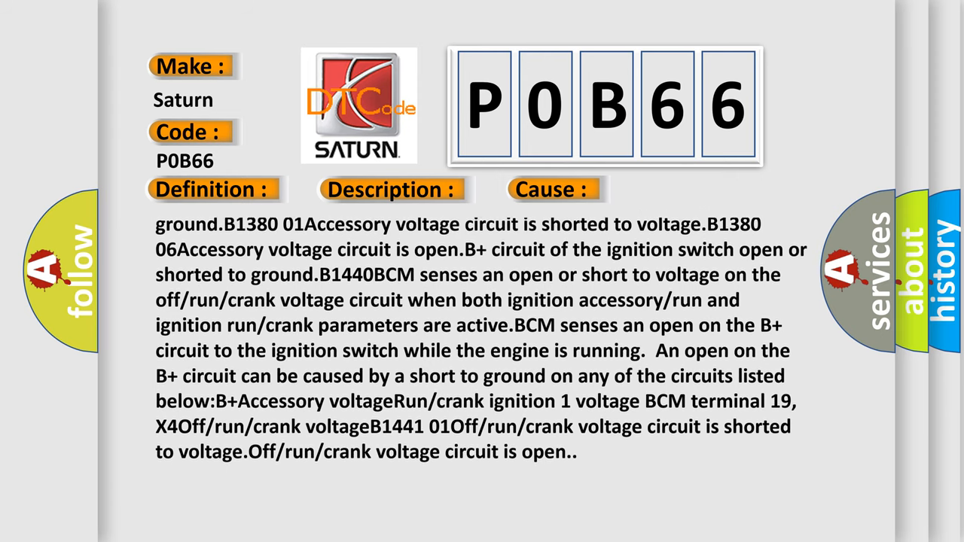
pyautogui.scroll(-3)
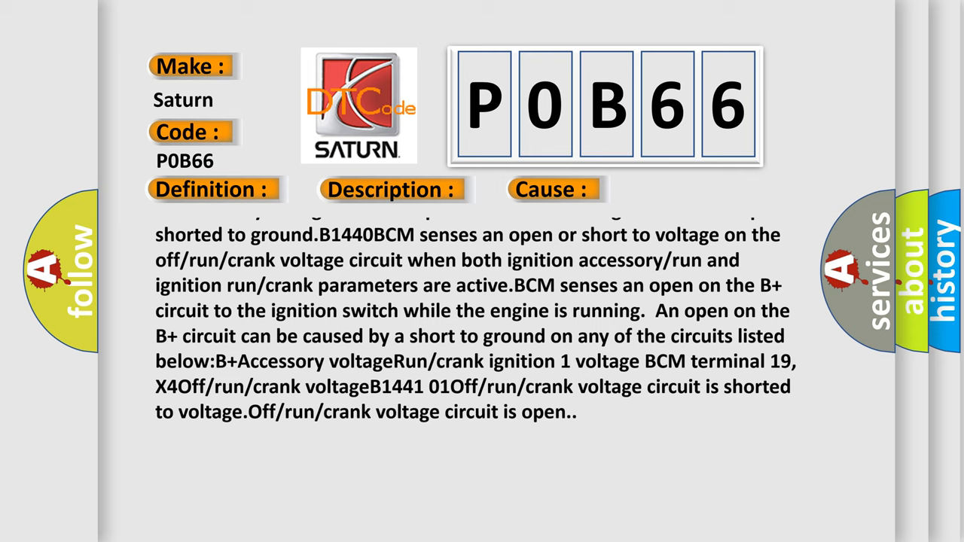
pyautogui.scroll(-3)
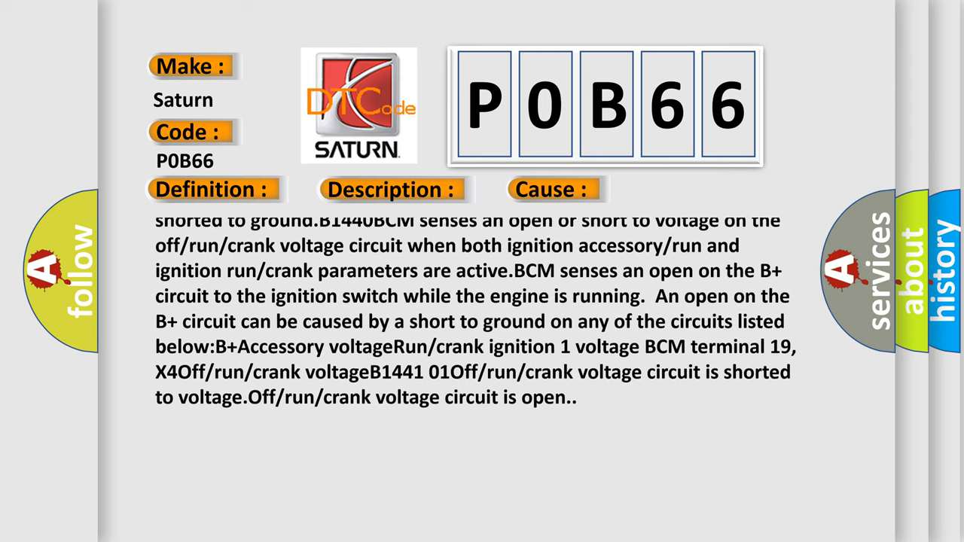
pyautogui.scroll(-3)
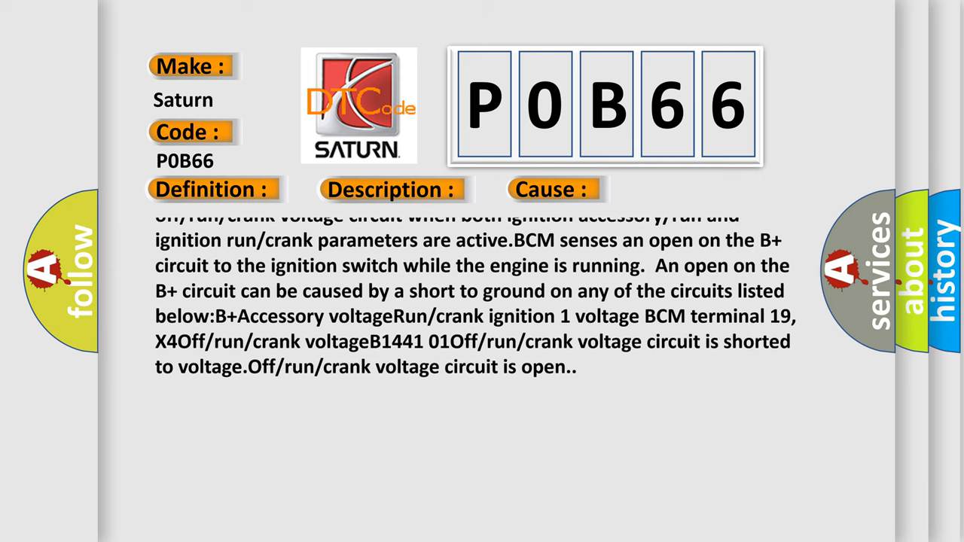
pyautogui.scroll(-3)
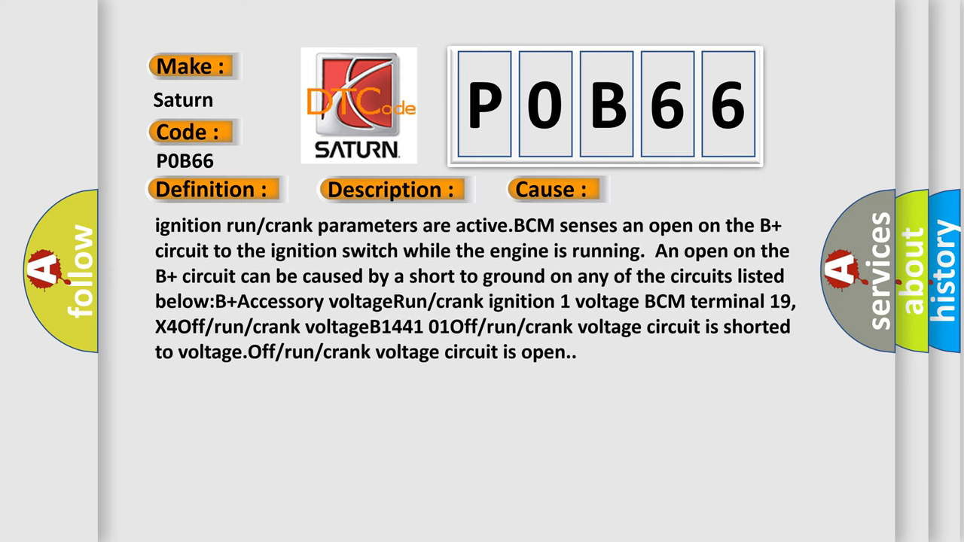
pyautogui.scroll(-3)
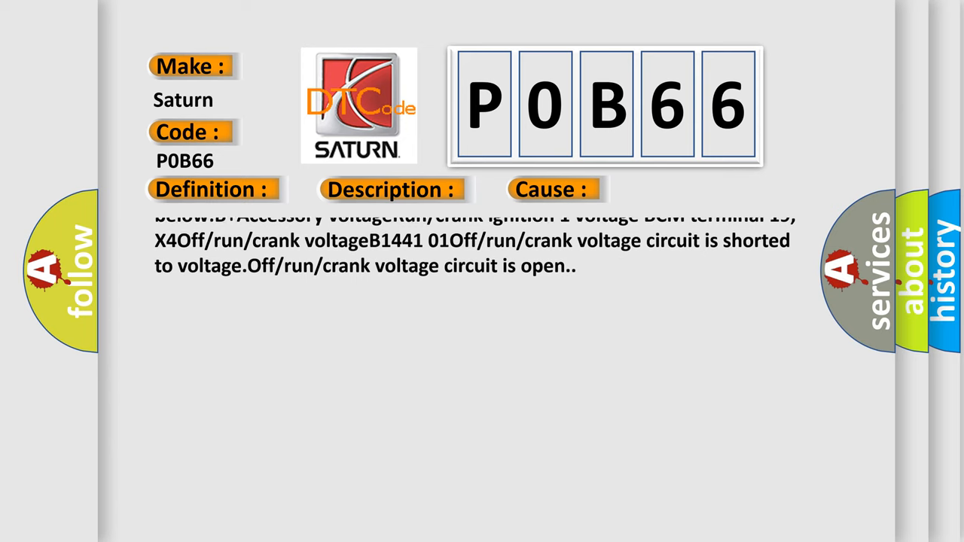
pyautogui.scroll(-3)
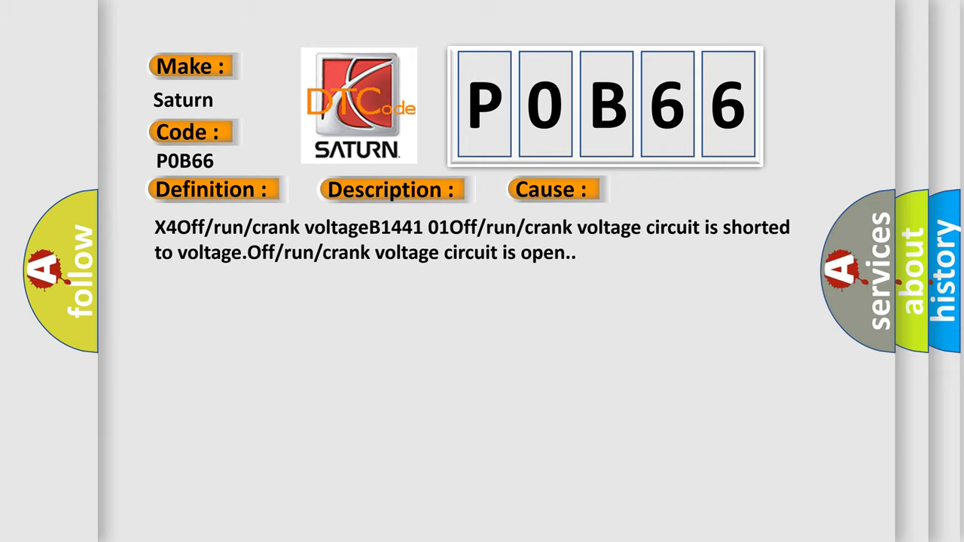
pyautogui.scroll(-3)
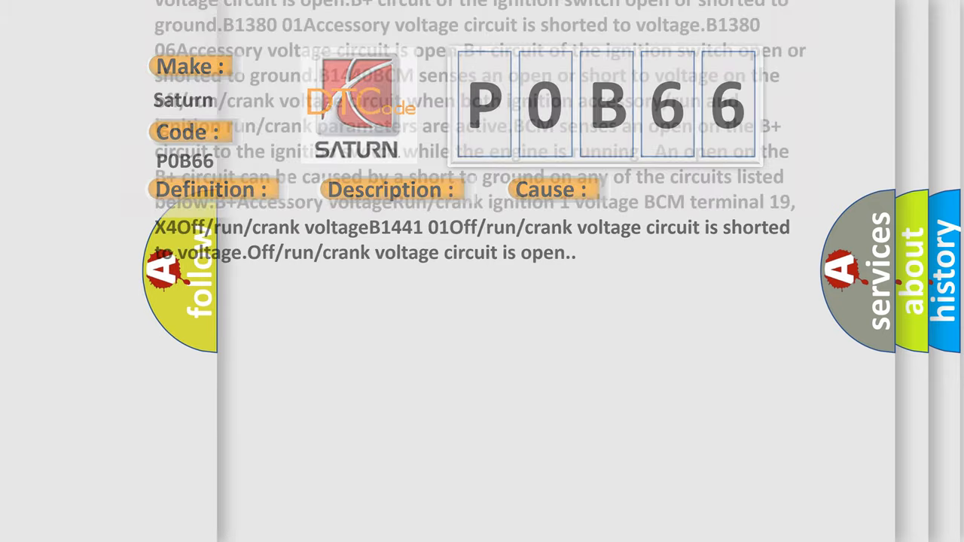